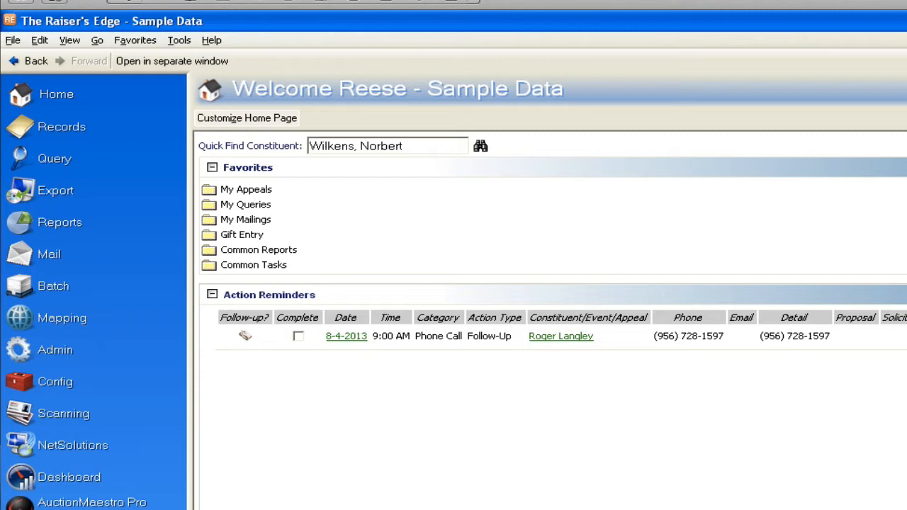
mouse_move(570, 88)
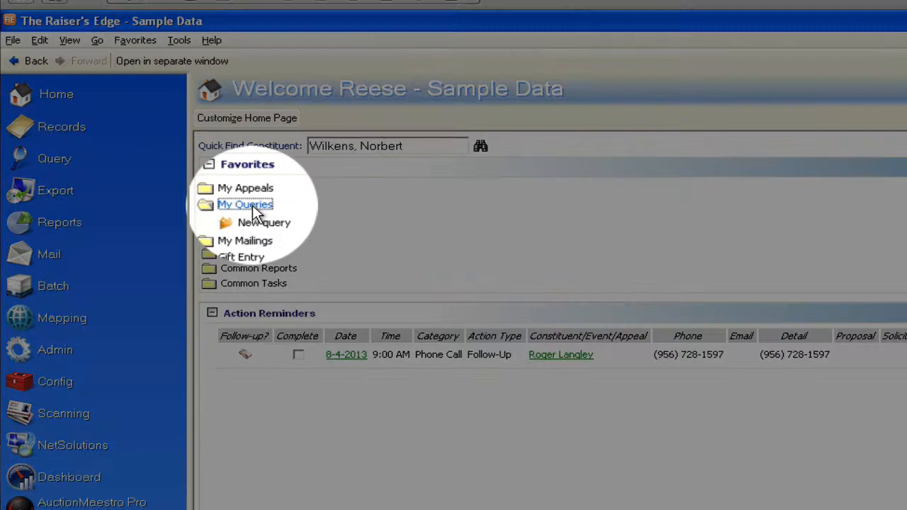
Create a new dynamic constituent query from My Queries under Favorites
click(263, 221)
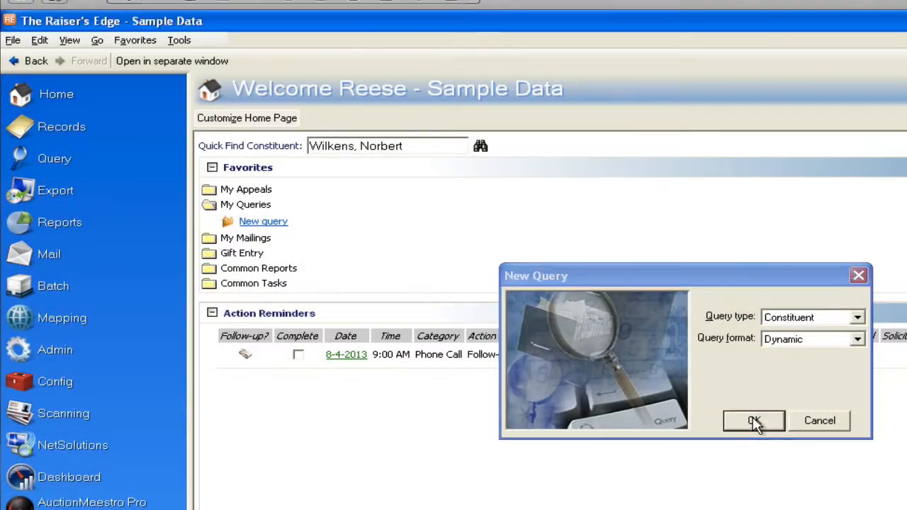
click(754, 419)
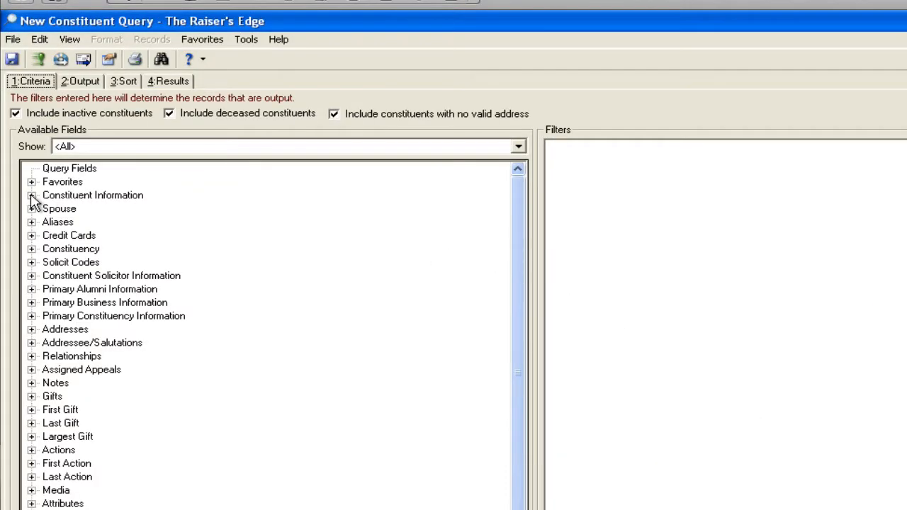
Add a Birth Date criterion under Constituent Information set to Next month (any year)
click(31, 195)
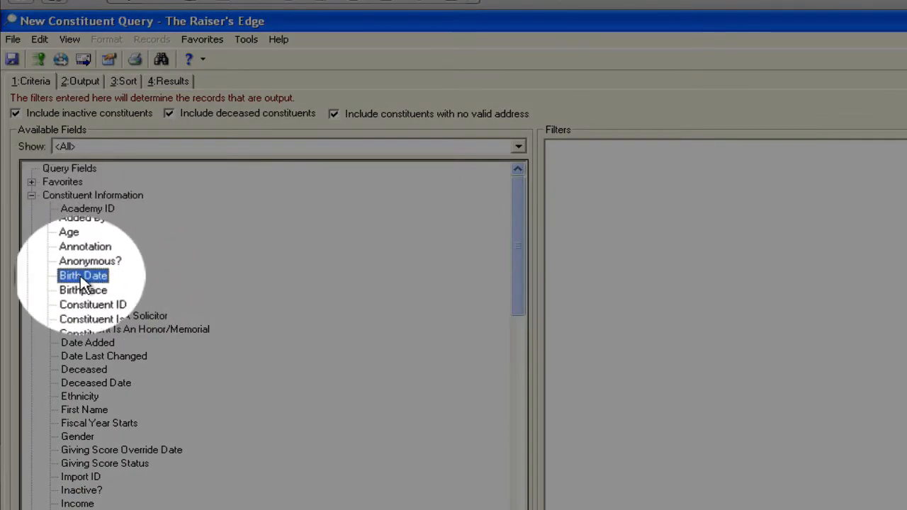
double_click(83, 275)
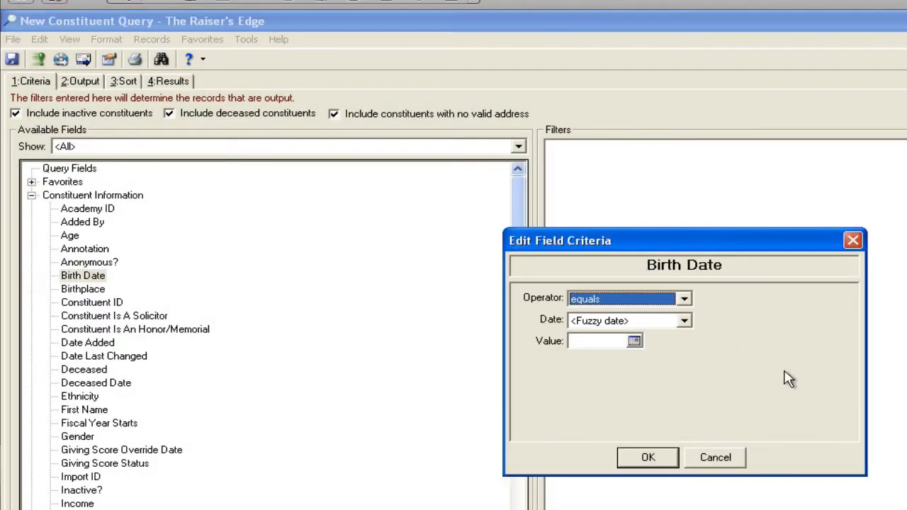
mouse_move(688, 334)
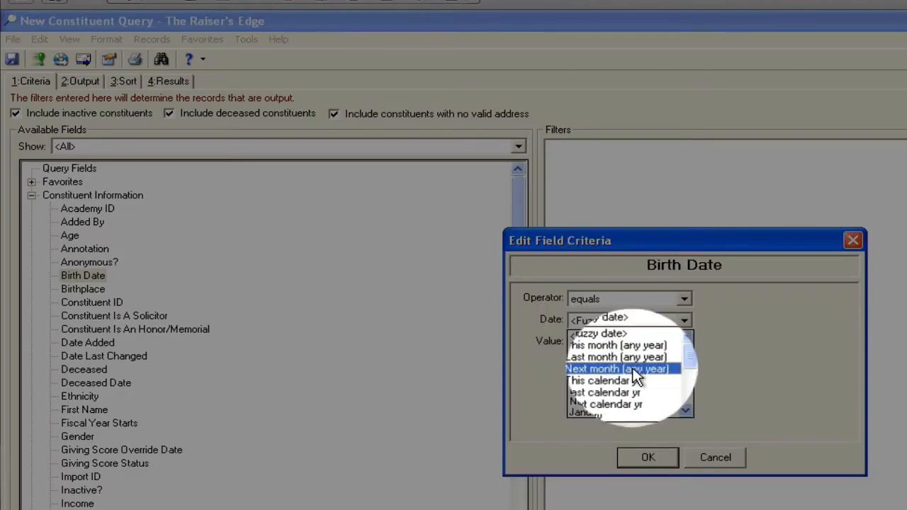
click(616, 369)
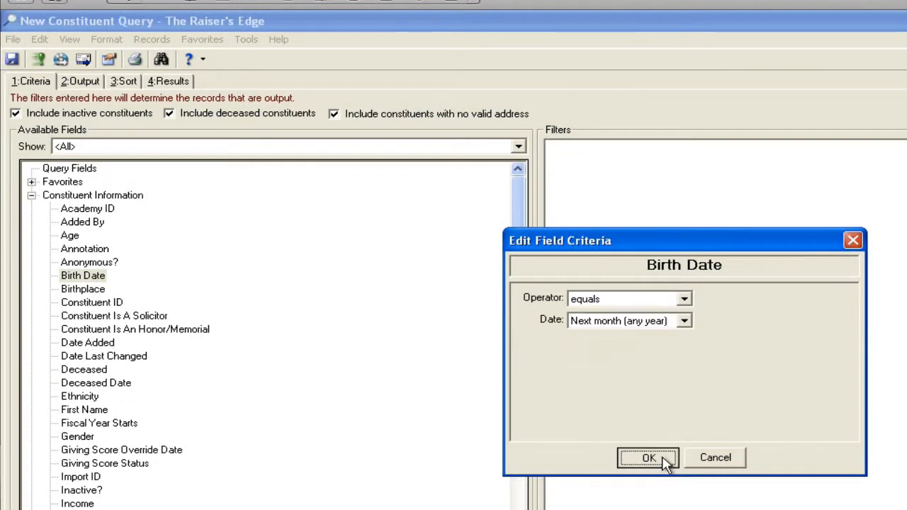
click(647, 458)
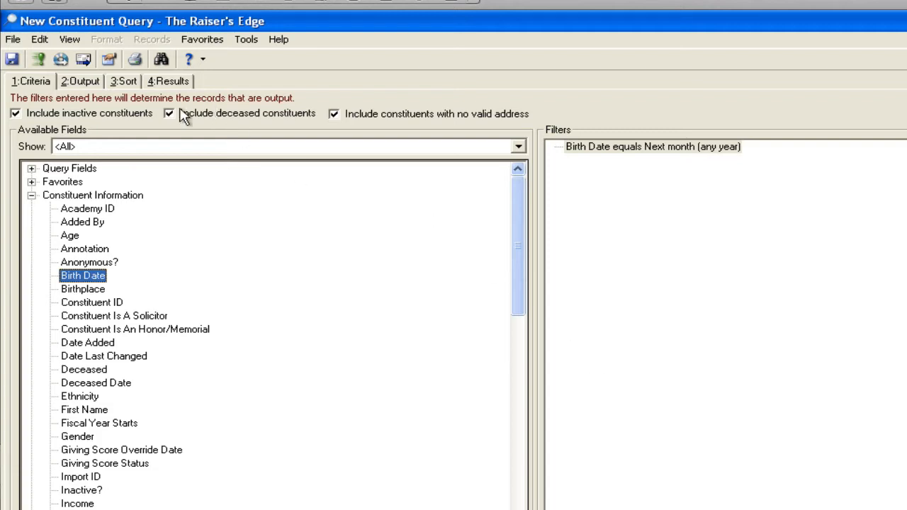
Add Name from Favorites as an output field and view the results of September birthdays
click(79, 81)
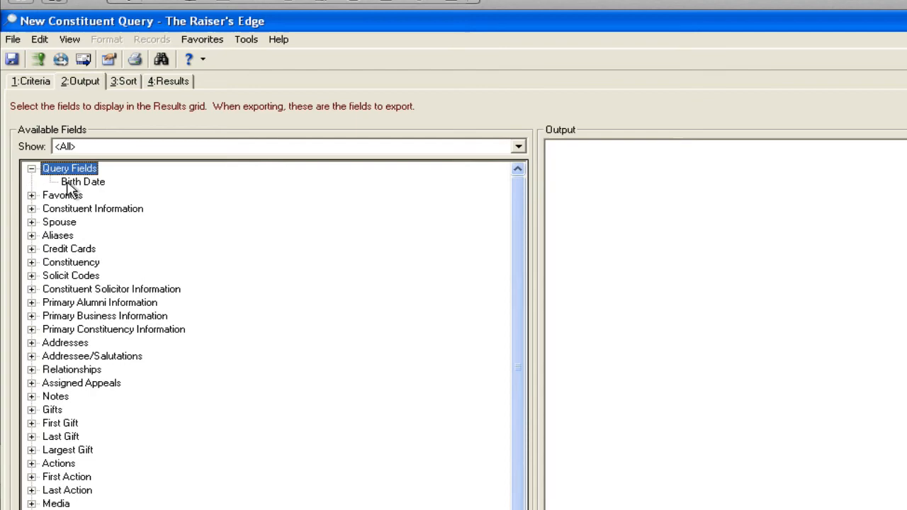
click(32, 196)
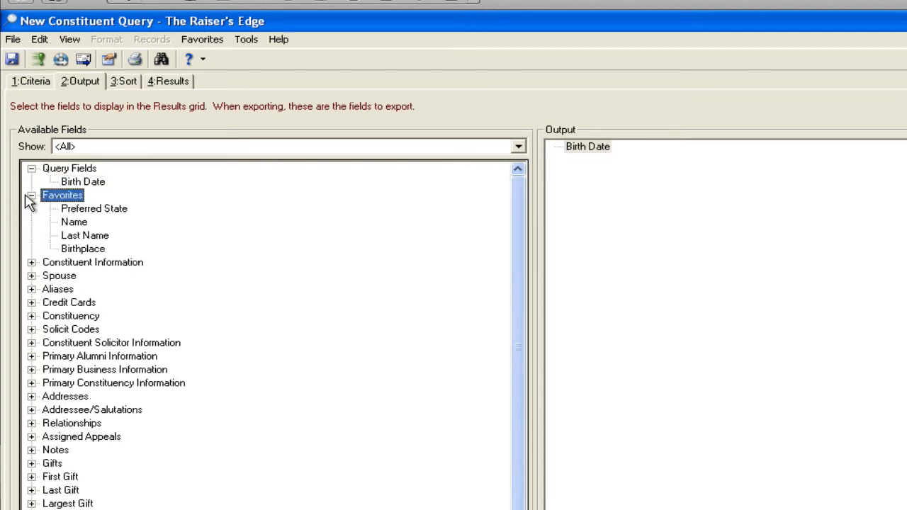
double_click(73, 221)
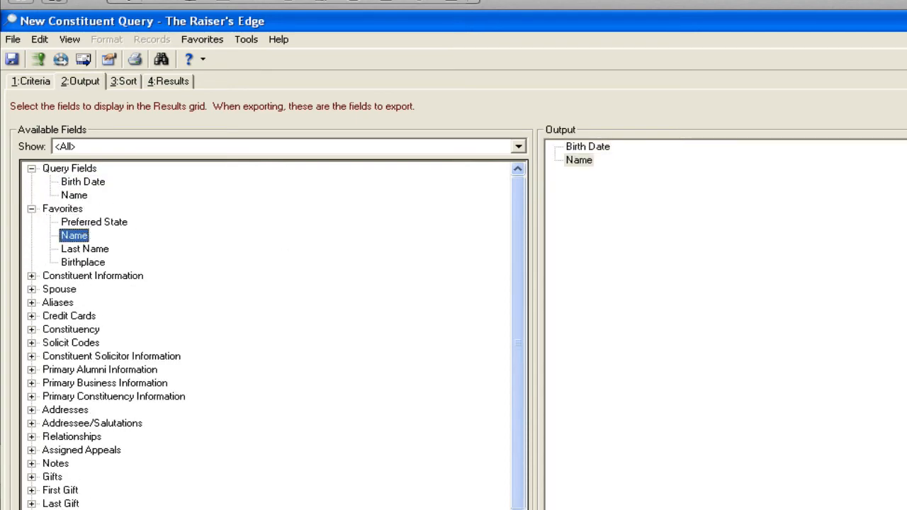
click(196, 91)
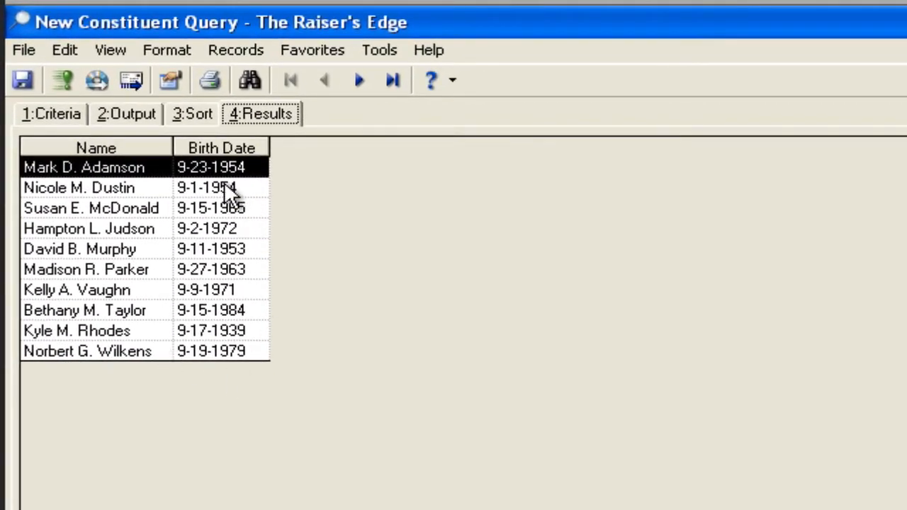
Save the query as 'Next Month's Birthdays'
click(88, 228)
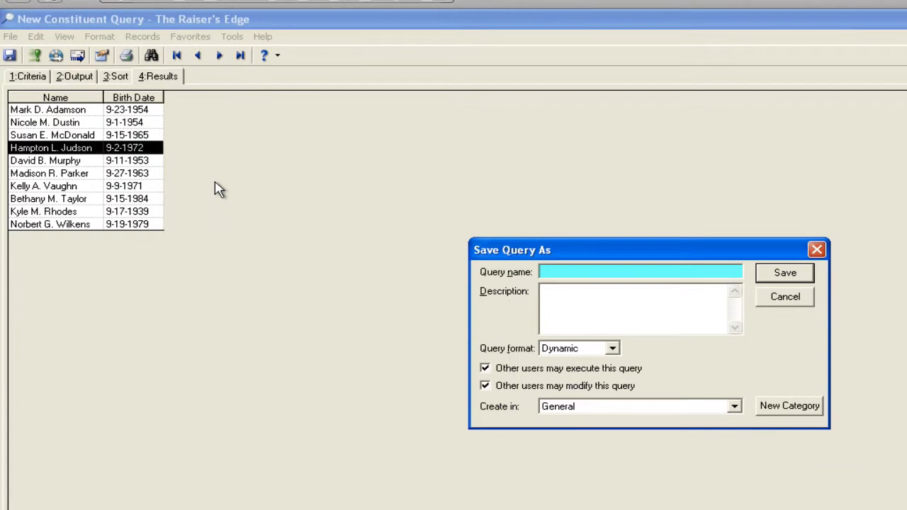
text(Next Mont)
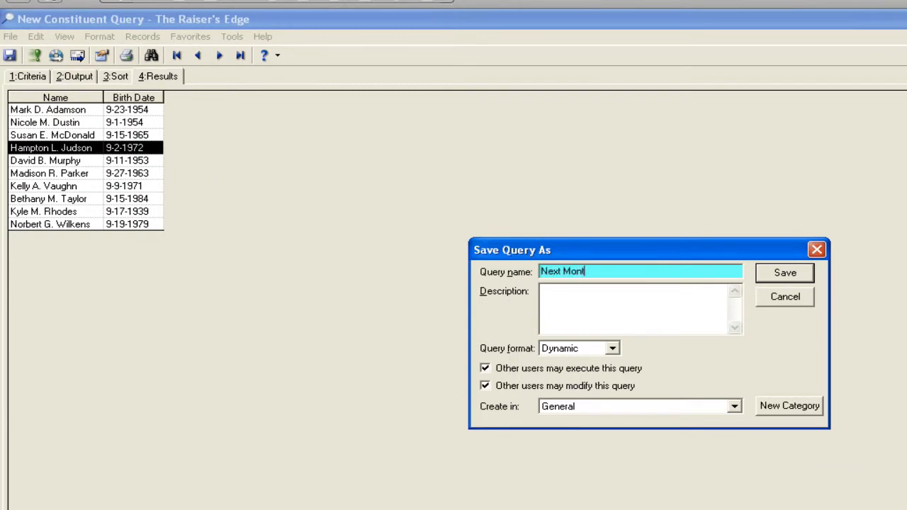
text(h's Birt)
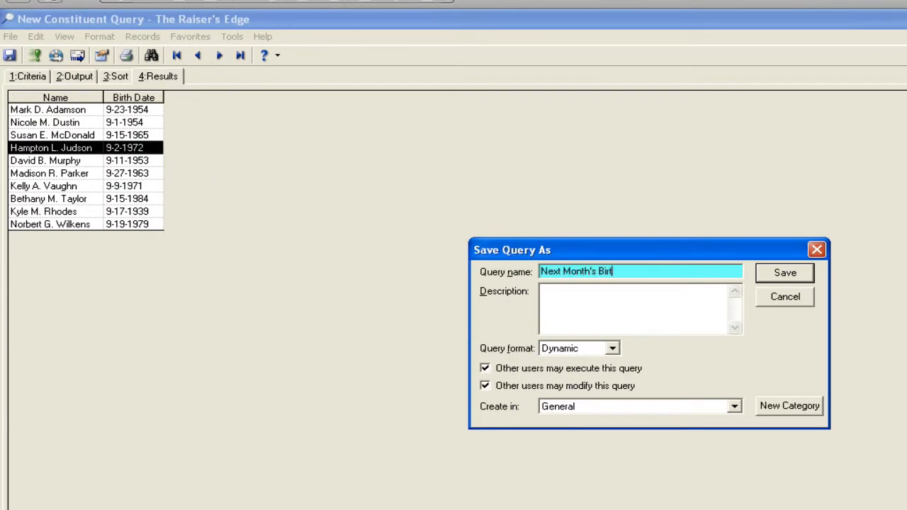
click(786, 272)
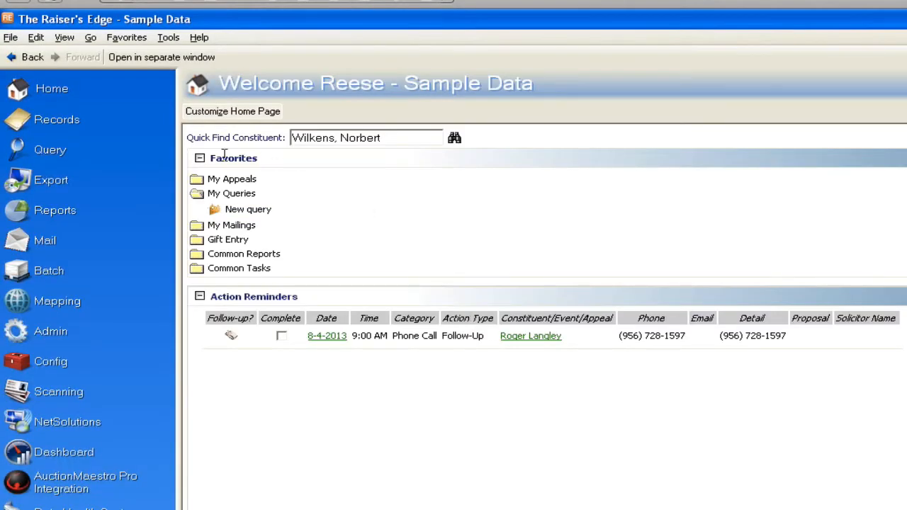
mouse_move(45, 241)
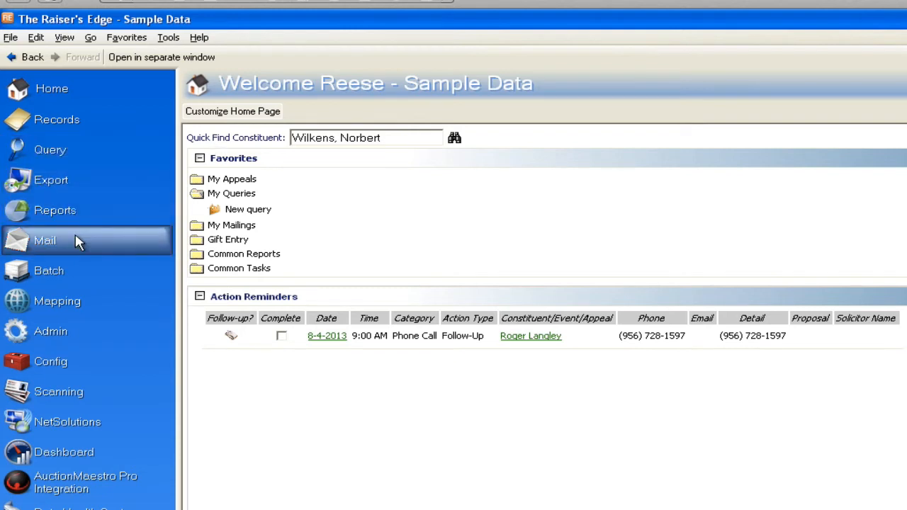
mouse_move(74, 243)
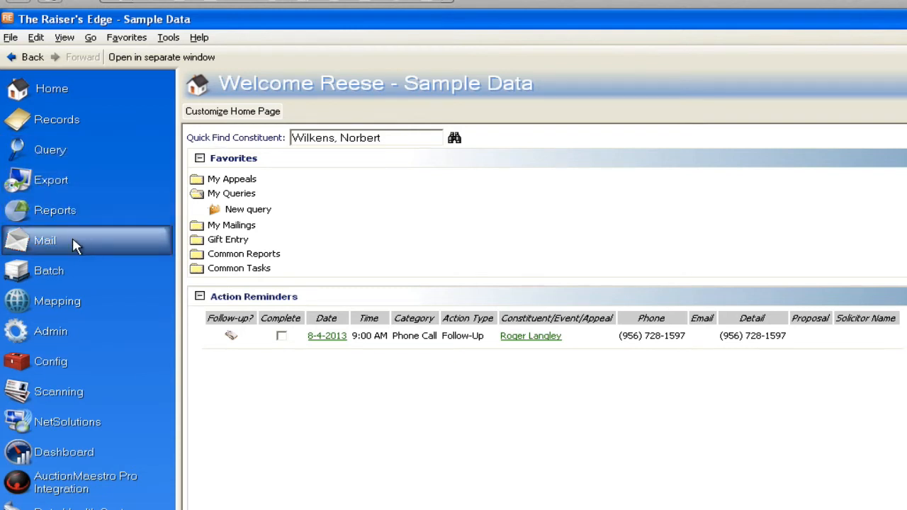
Go to the Mail area to create a new Labels mailing for constituents
click(45, 241)
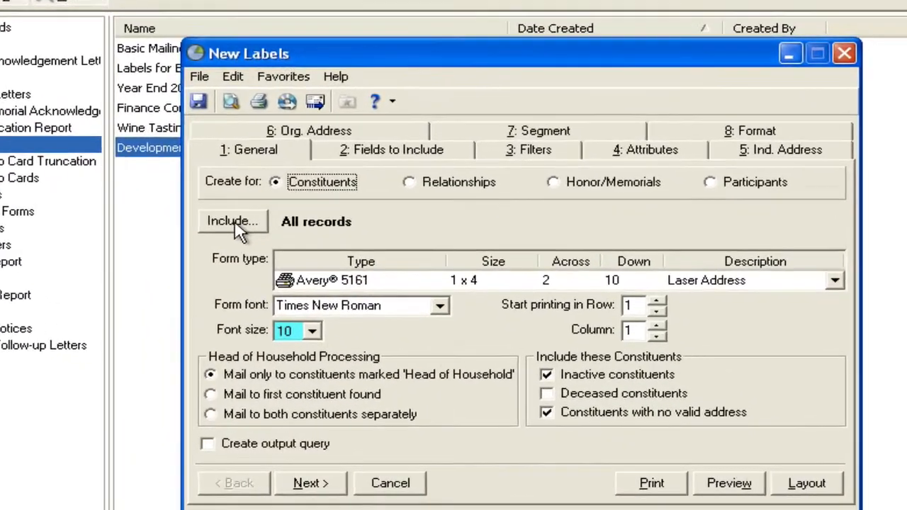
Include the Next Month's Birthdays query, found by its 8-20-2013 creation date
click(233, 221)
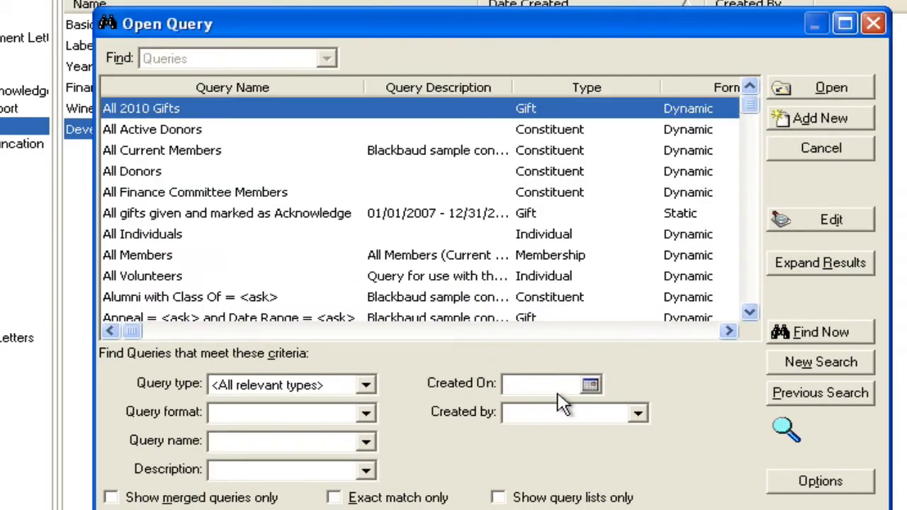
mouse_move(297, 164)
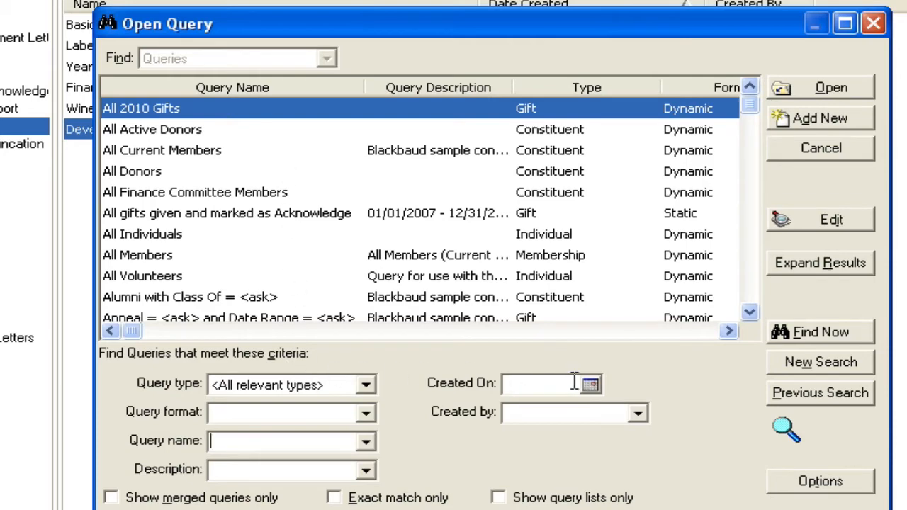
click(590, 382)
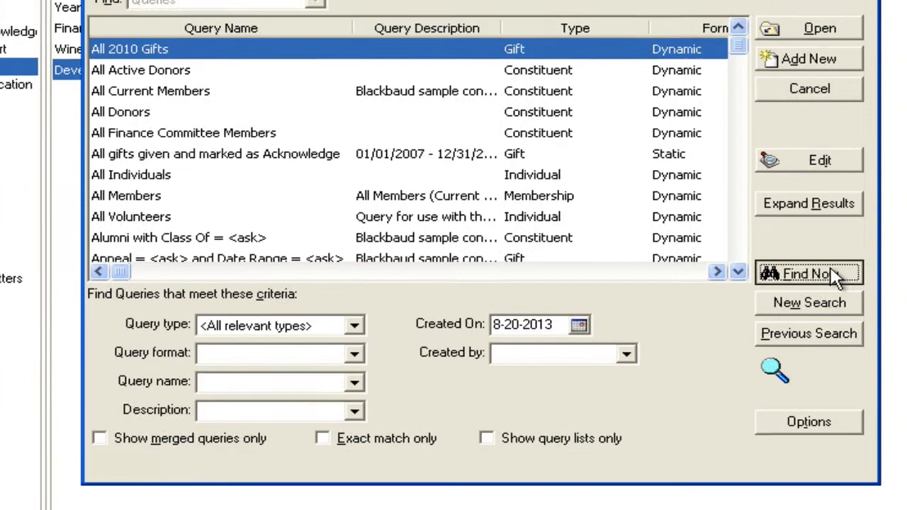
click(808, 275)
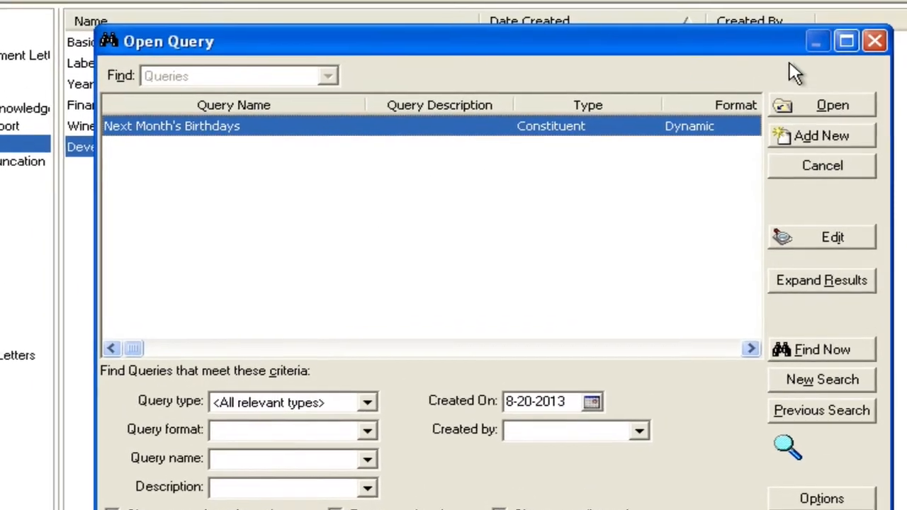
click(831, 105)
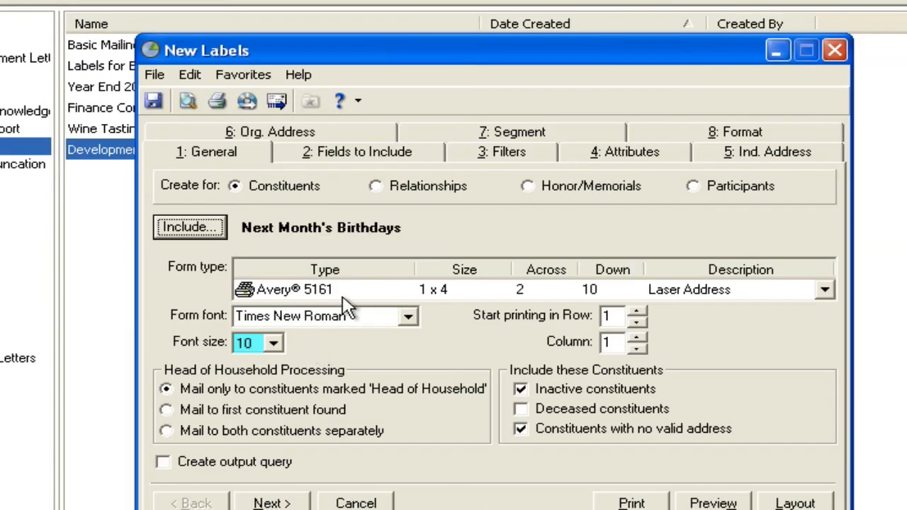
Choose the Avery 5160 form (1 x 2 5/8, 3 across, 10 down) as the label type
click(826, 290)
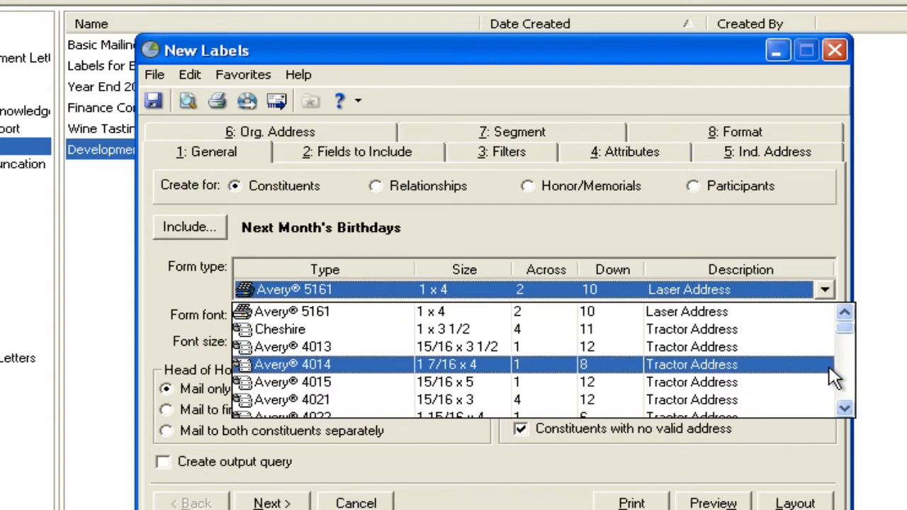
scroll(down, 3)
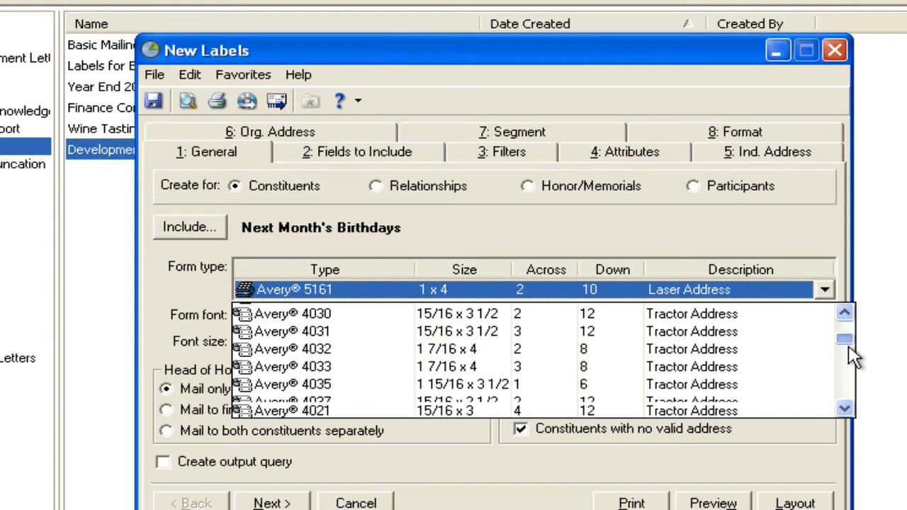
scroll(down, 3)
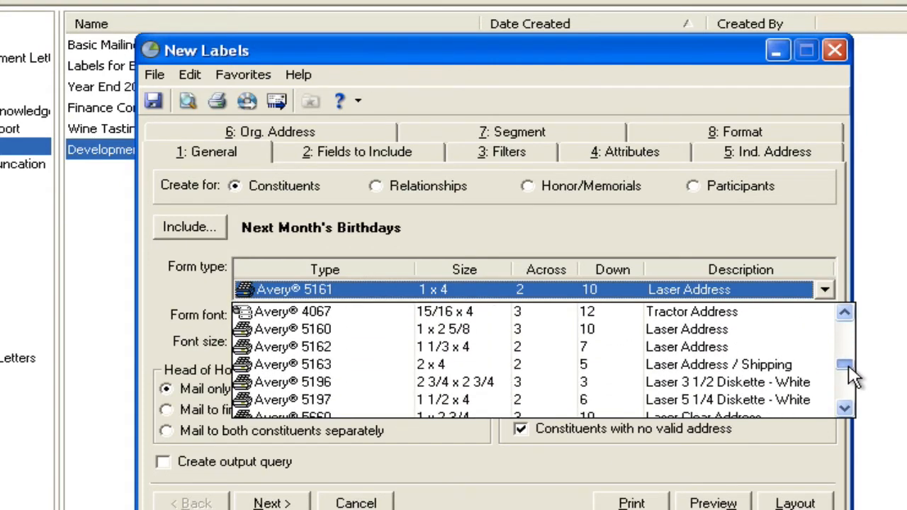
click(292, 329)
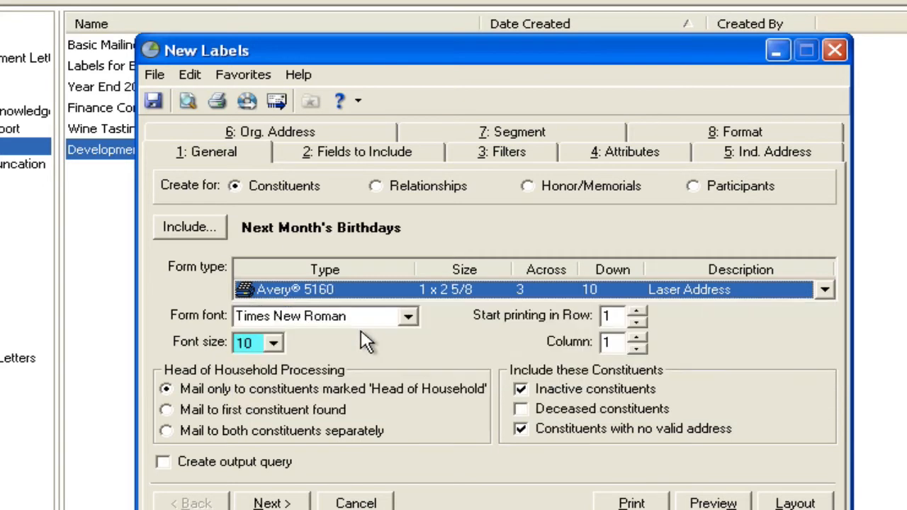
mouse_move(655, 303)
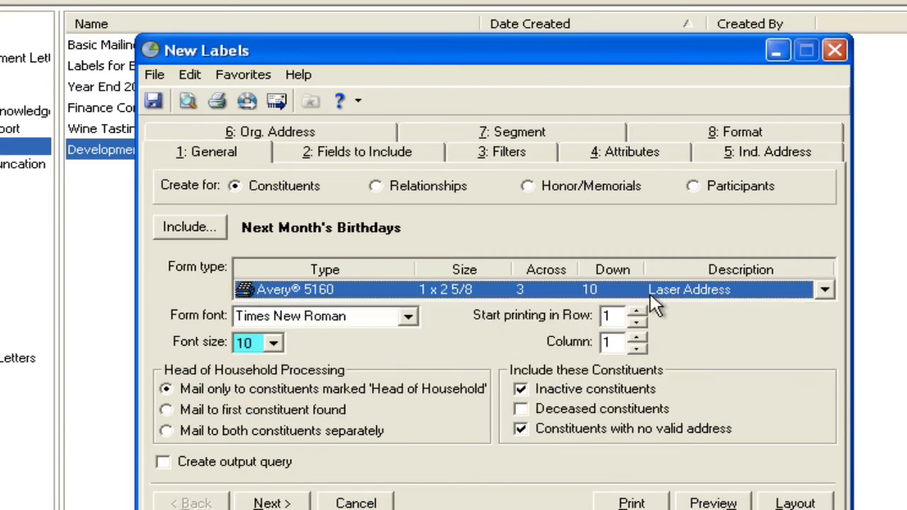
mouse_move(253, 361)
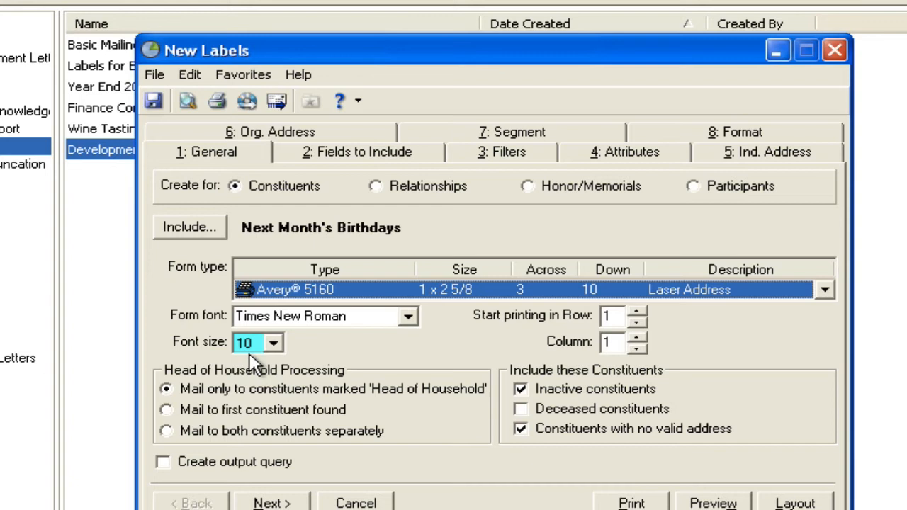
mouse_move(197, 131)
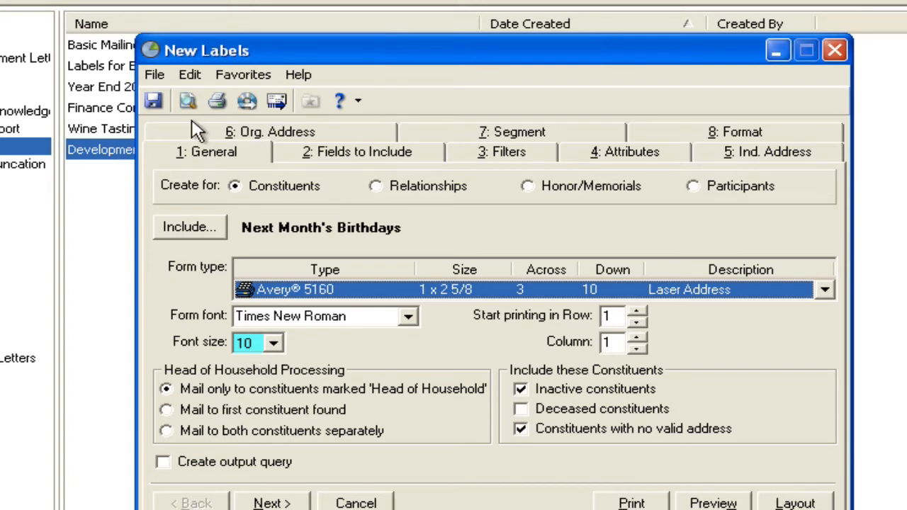
Save the mailing under the name 'Birthday Labels'
click(153, 101)
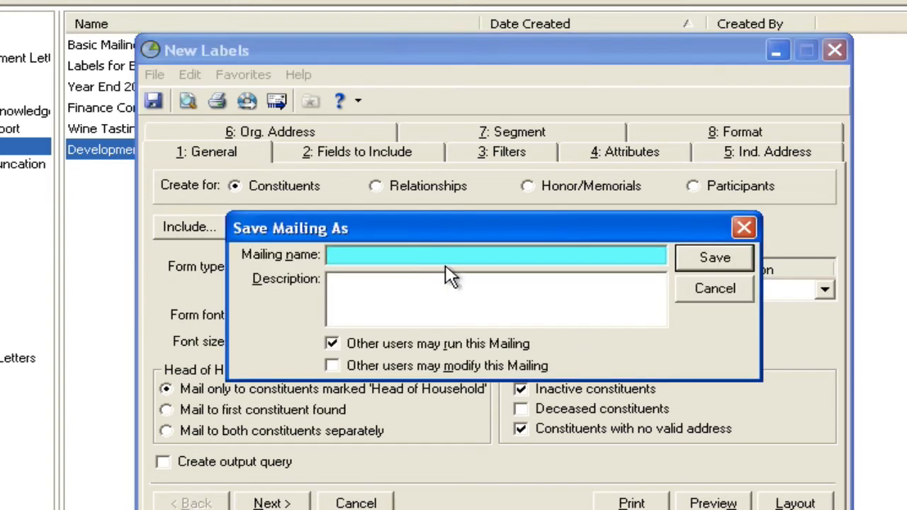
text(Bithd)
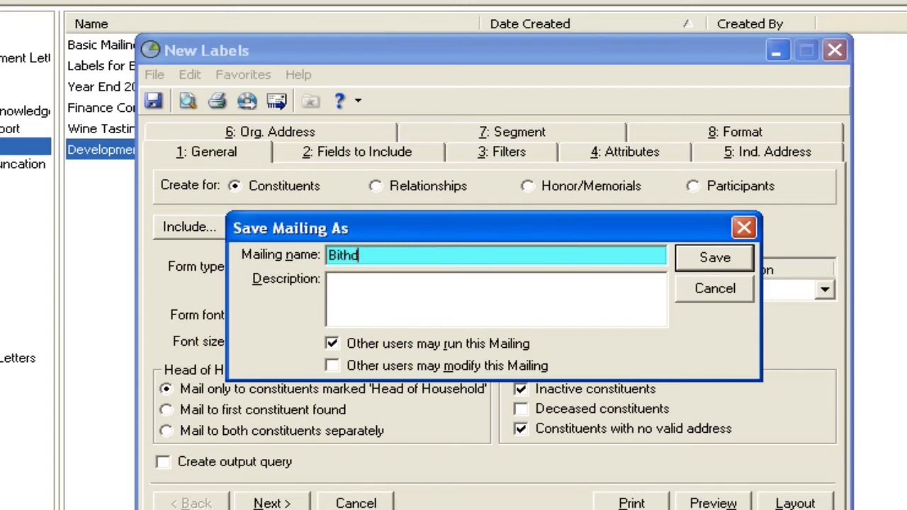
text(Birthday L)
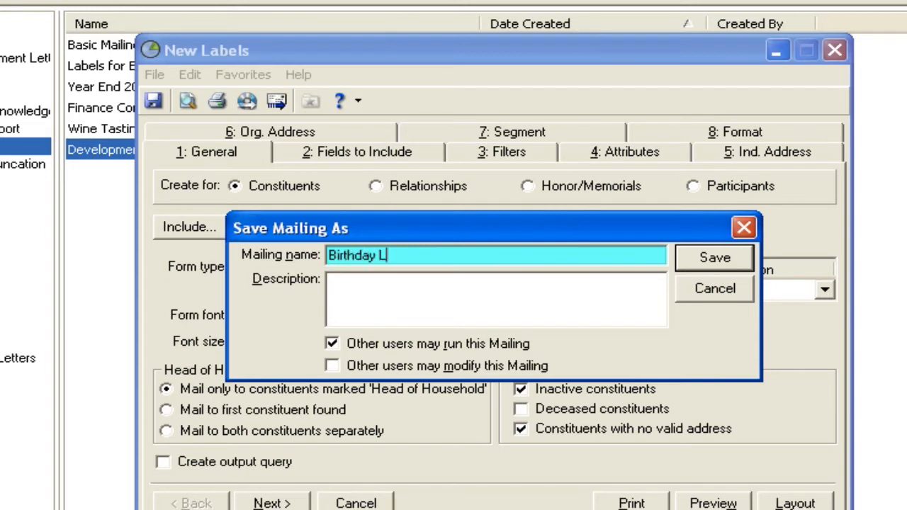
click(714, 258)
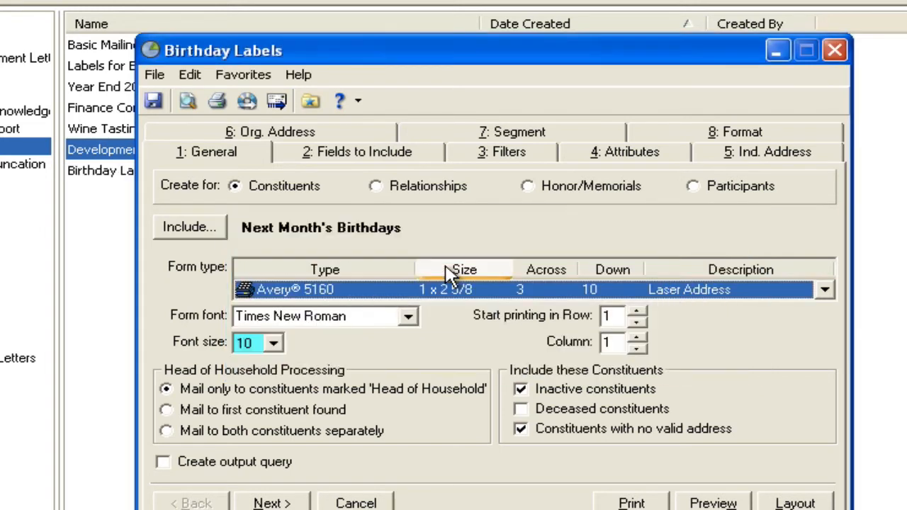
Add the mailing to Favorites, filed in the Labels folder under My Mailings
click(311, 100)
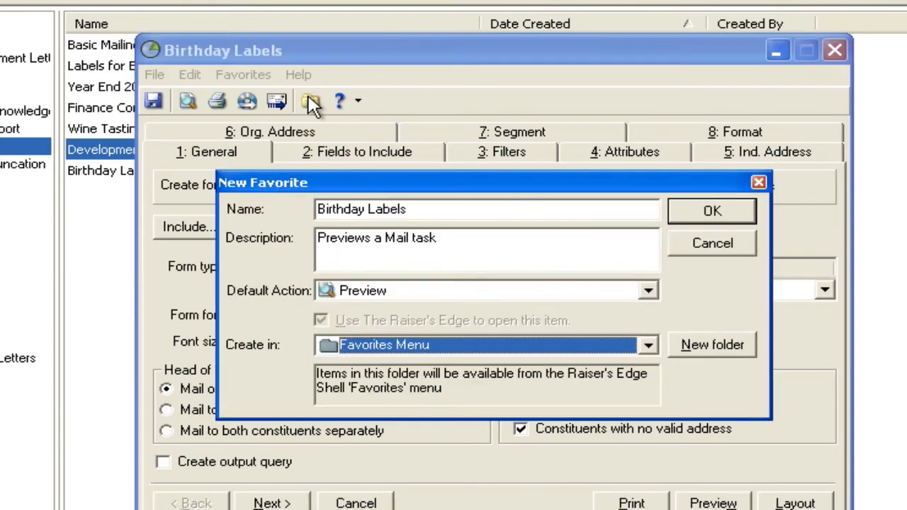
mouse_move(651, 361)
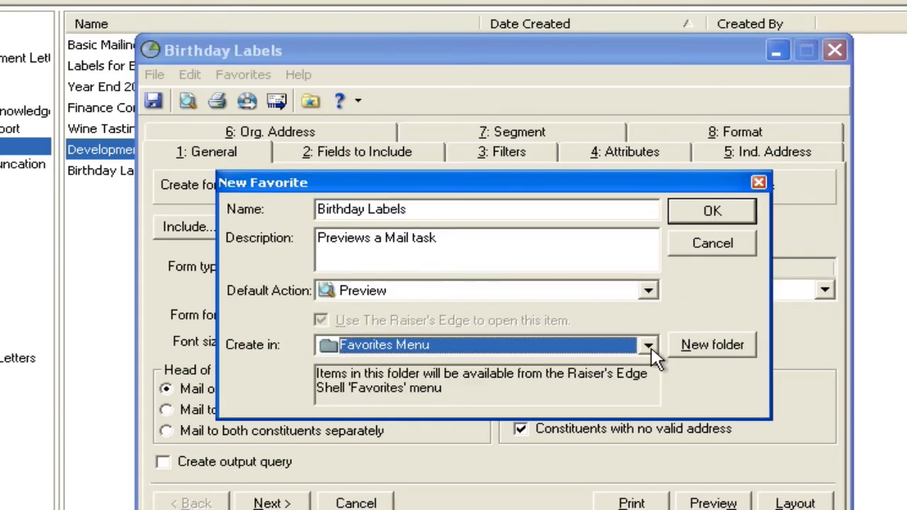
click(646, 346)
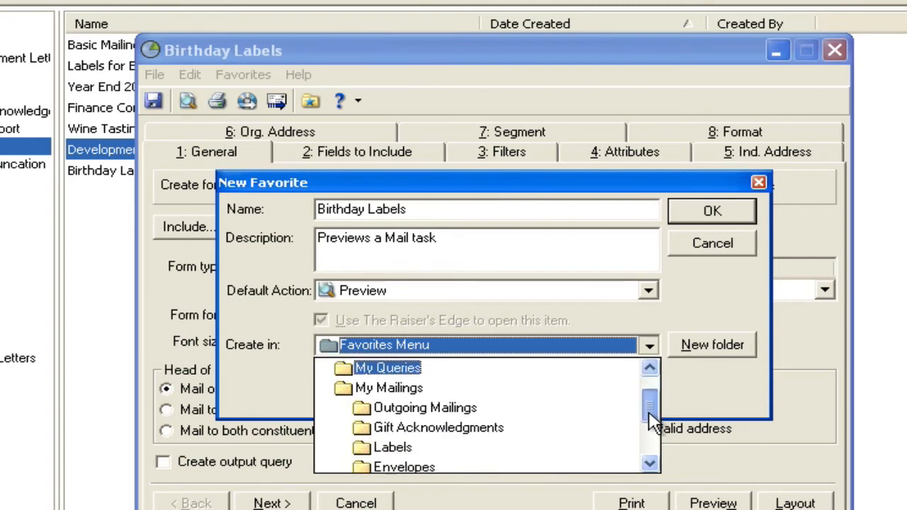
click(389, 388)
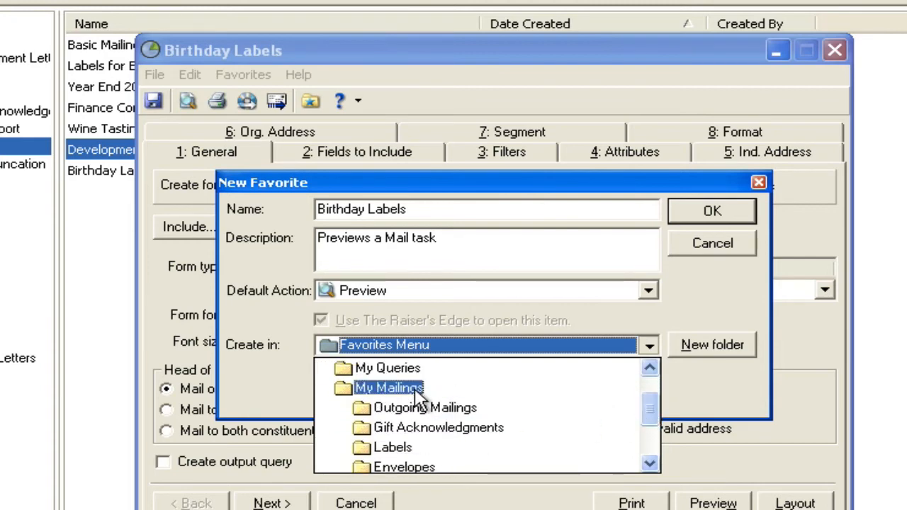
click(392, 448)
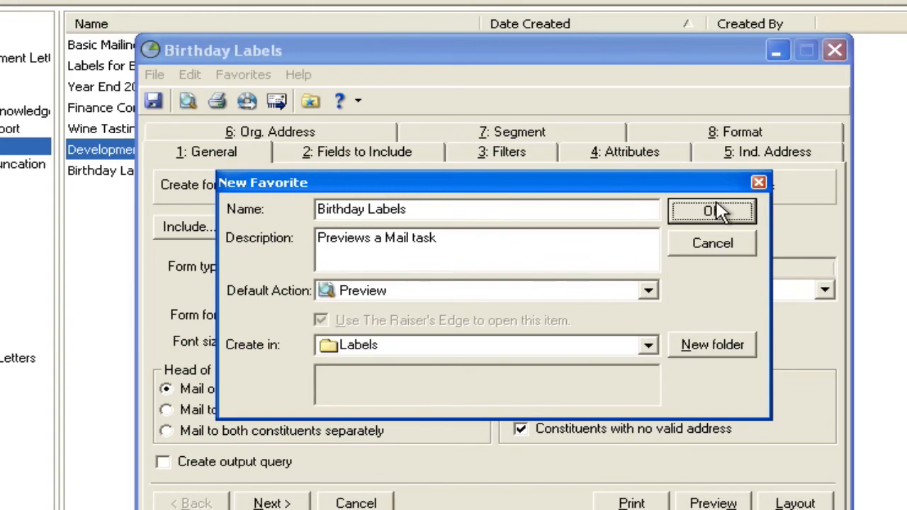
click(712, 210)
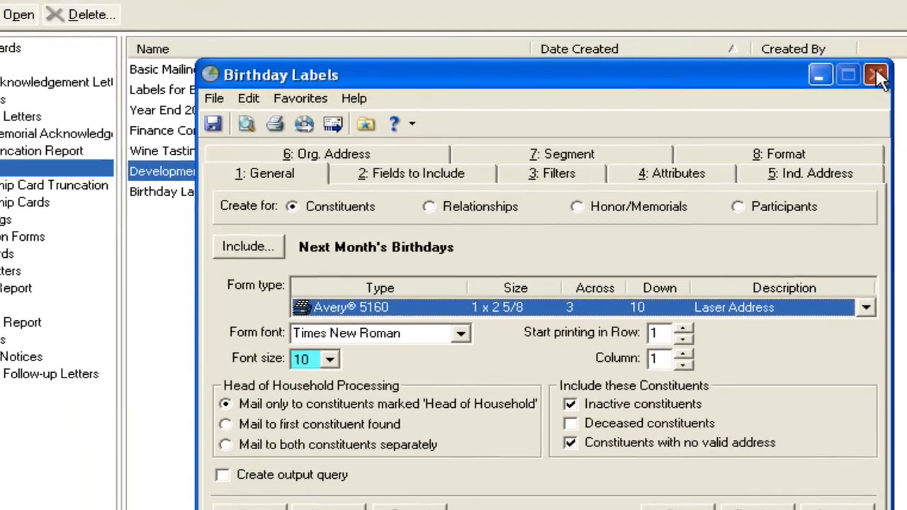
Close the mailing and run Birthday Labels from My Mailings > Labels on the home page
click(876, 75)
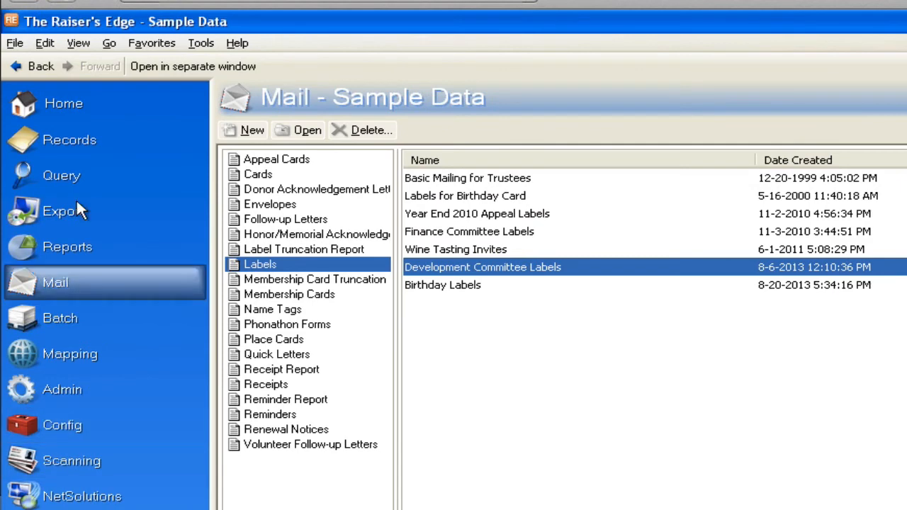
click(63, 102)
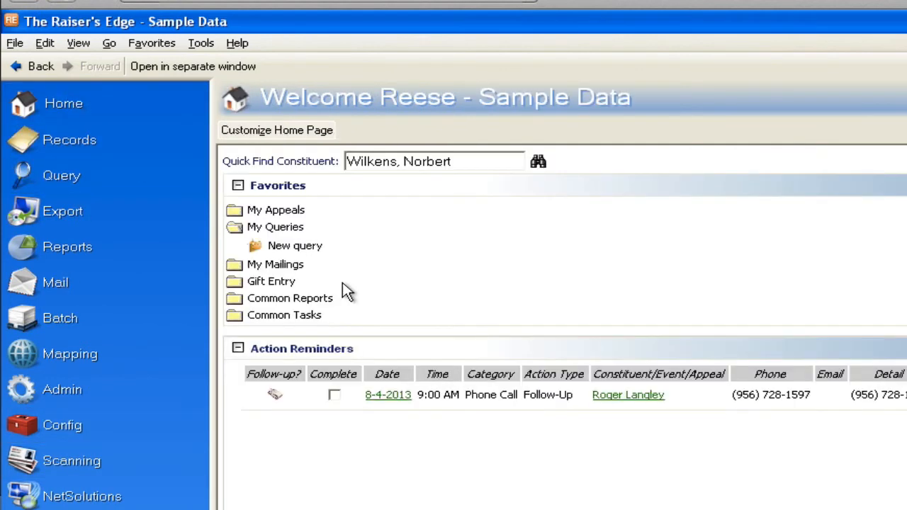
click(275, 244)
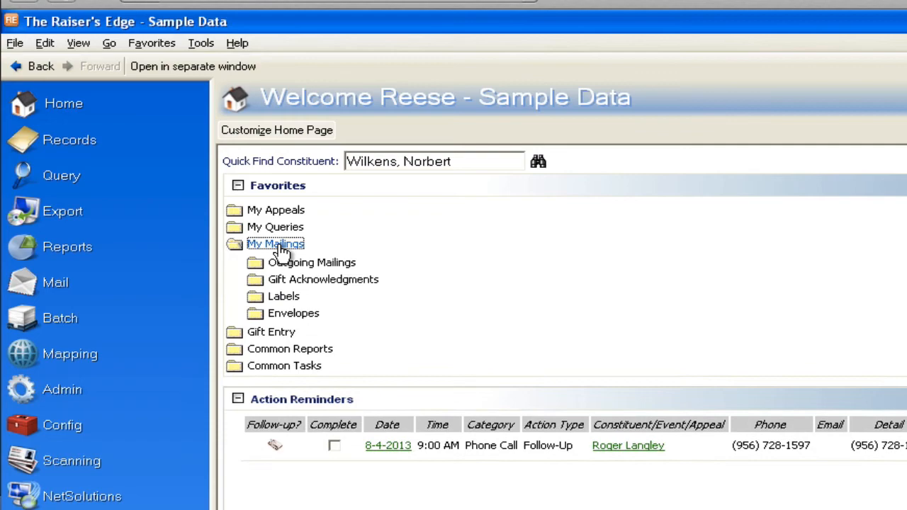
click(283, 296)
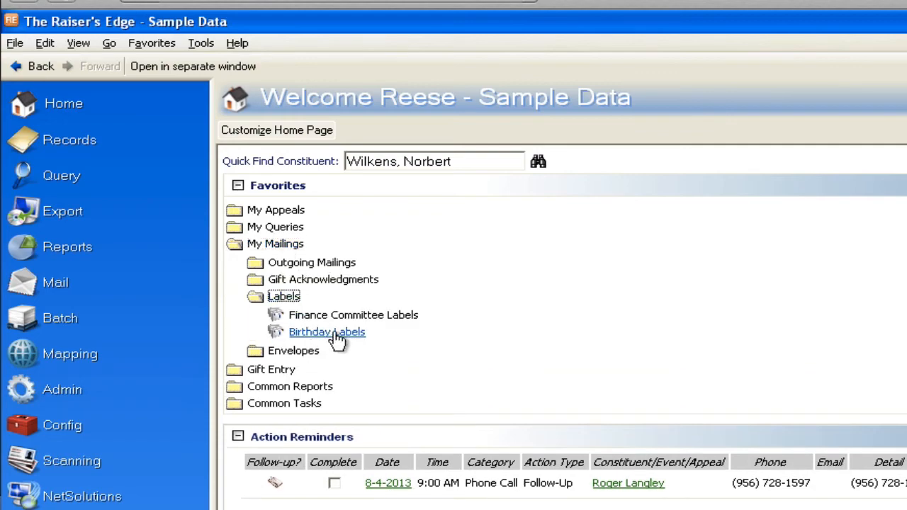
click(326, 332)
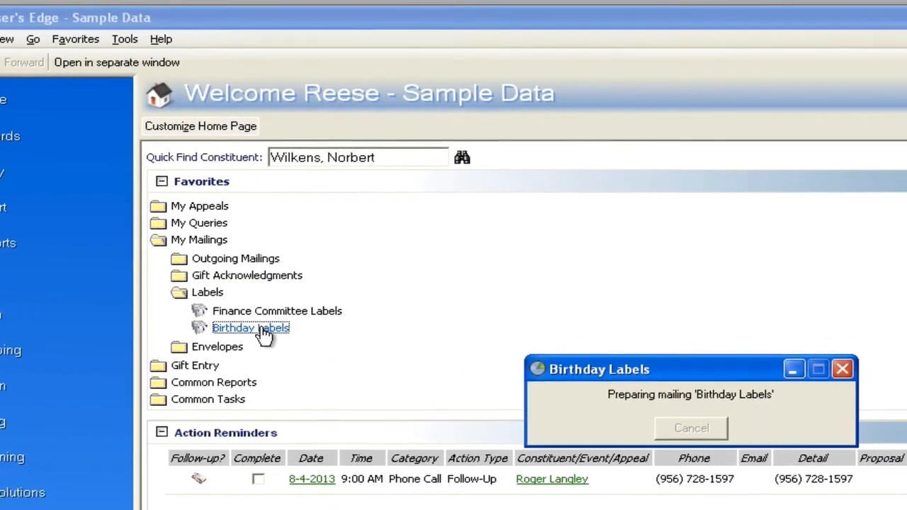
Preview the Birthday Labels mailing, showing all 10 constituent address labels read
click(250, 327)
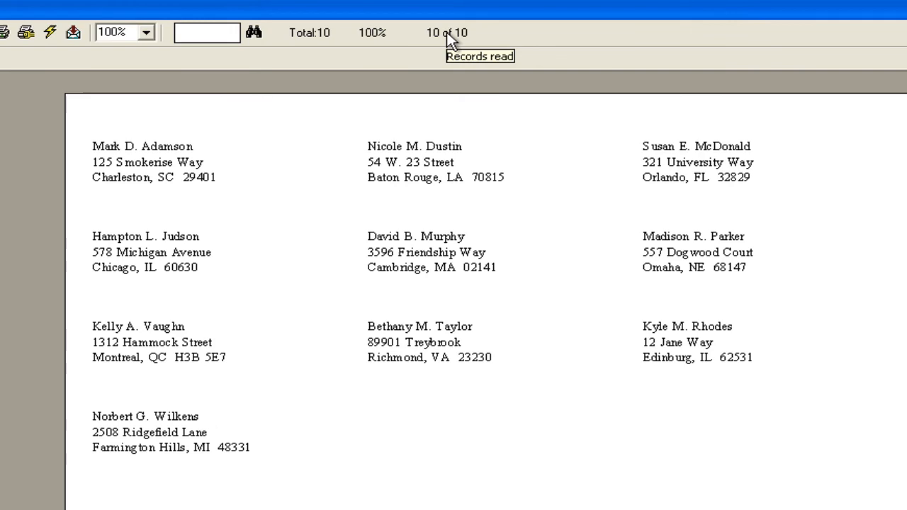
mouse_move(451, 41)
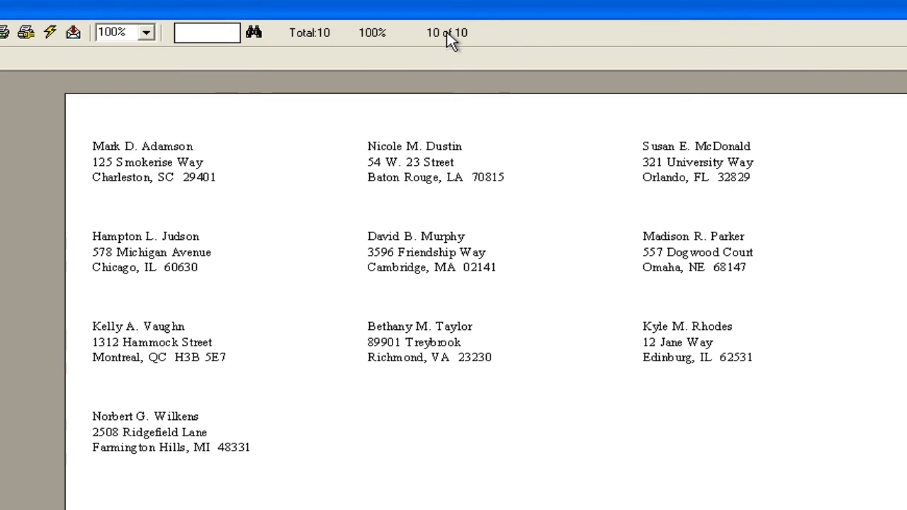